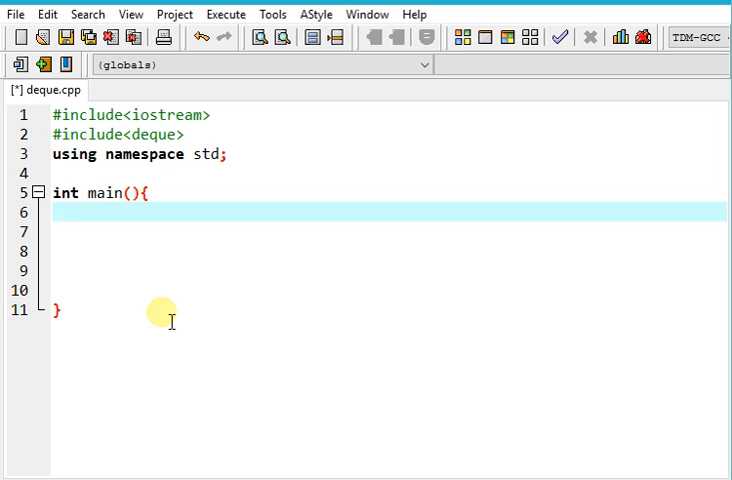
# Step: Declare a five-element int deque with deque<int> d(5); inside main
pyautogui.click(52, 213)
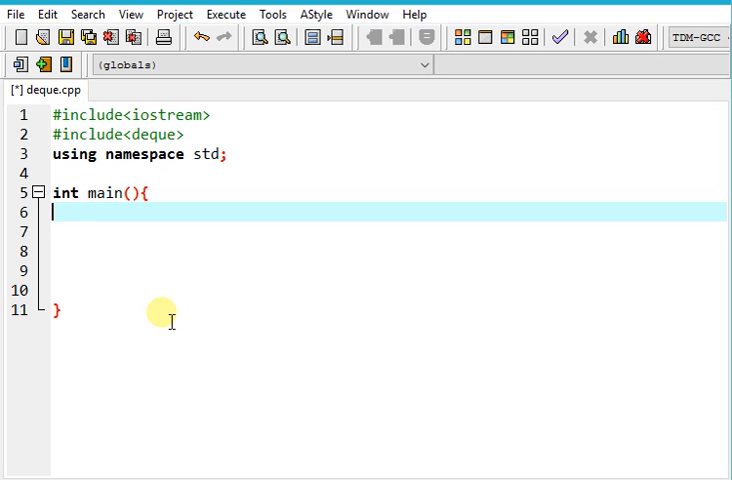
pyautogui.press('Tab')
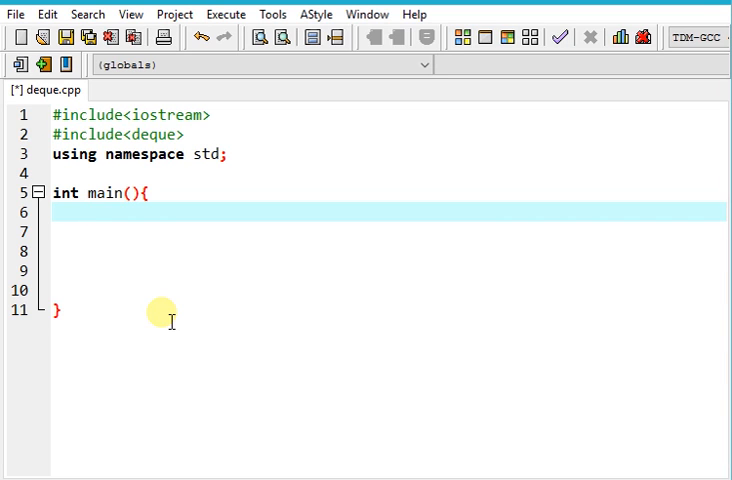
pyautogui.click(86, 213)
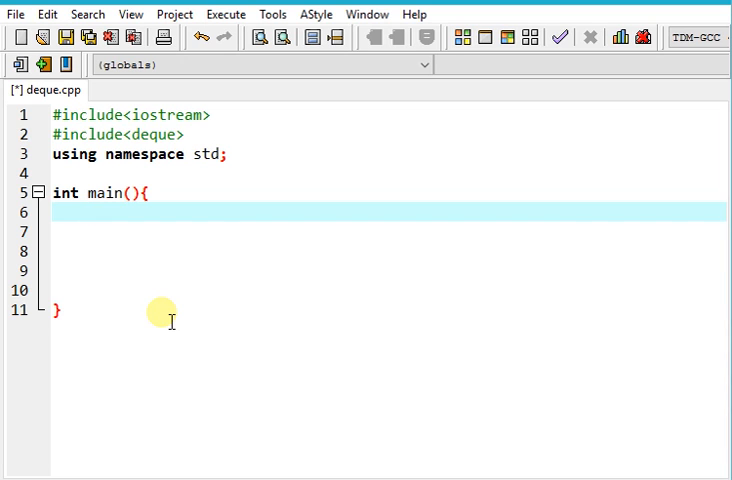
pyautogui.write('dequ')
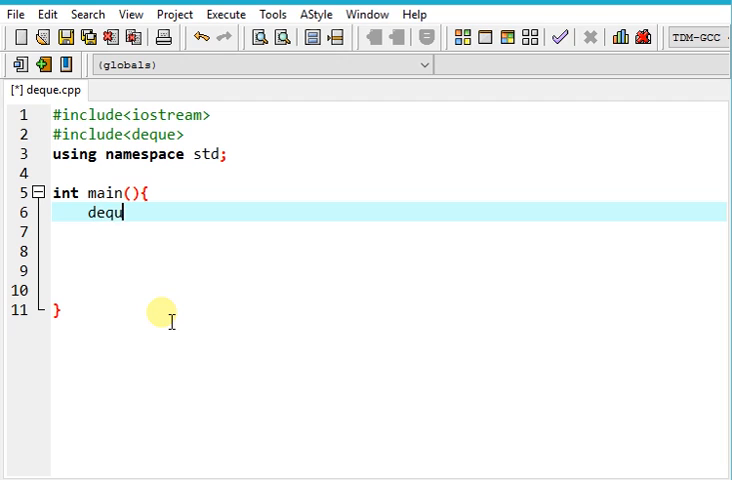
pyautogui.write('e<>')
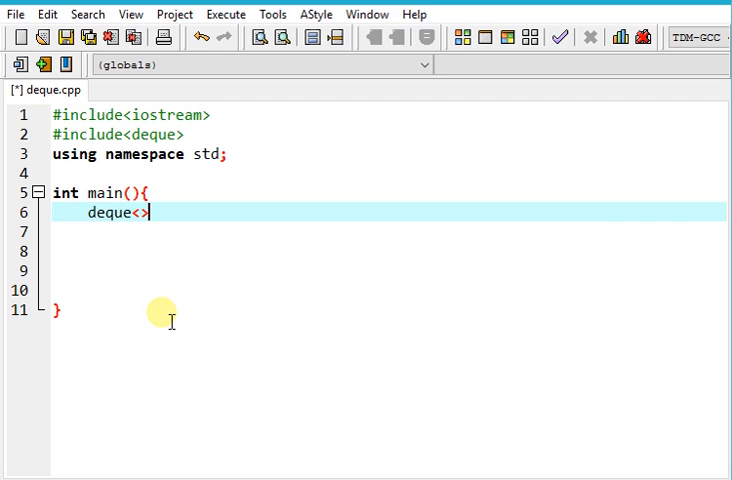
pyautogui.write('int0')
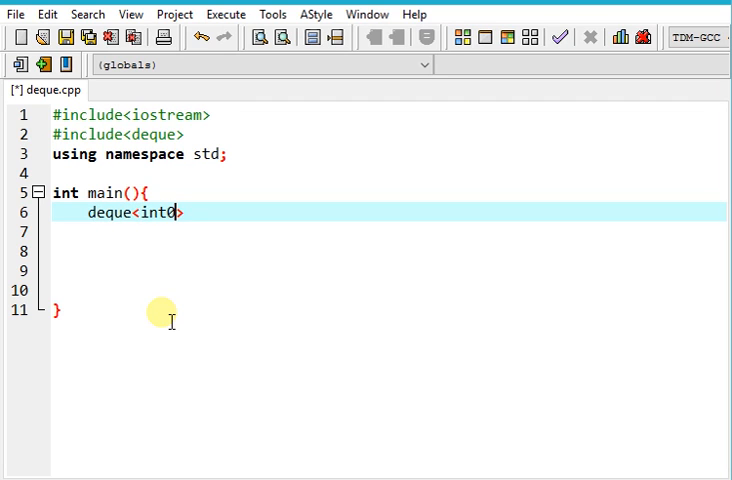
pyautogui.write('> d')
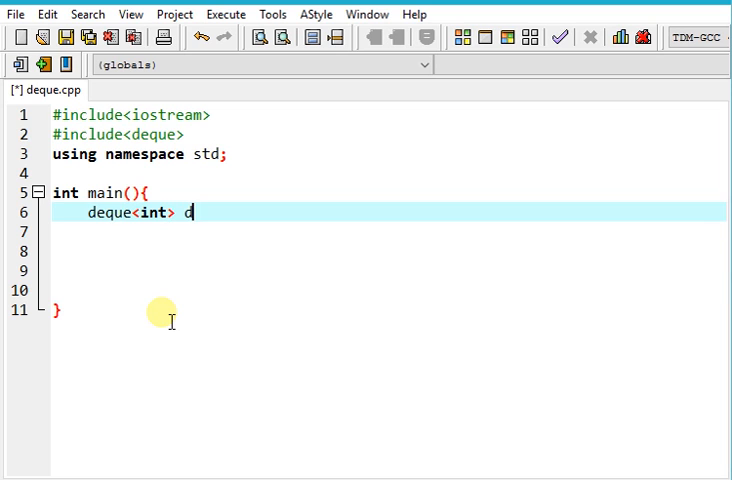
pyautogui.write('(5);')
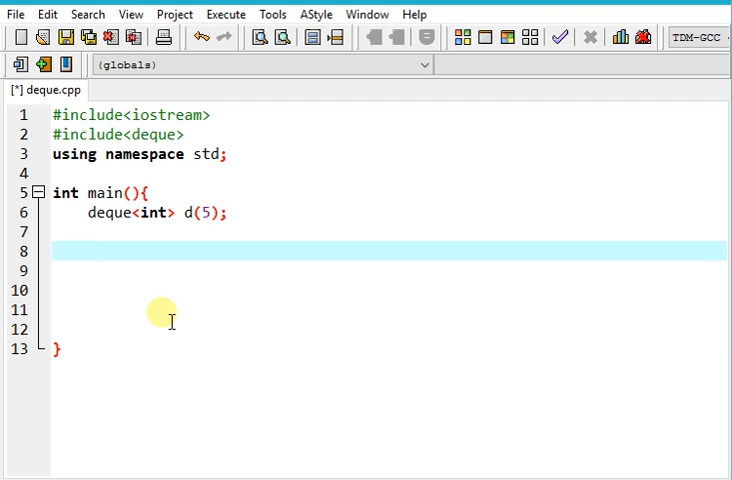
# Step: Add for(int i=0;i<5;i++) assigning d[i]=i+1, then begin a d.push_back call
pyautogui.write('for')
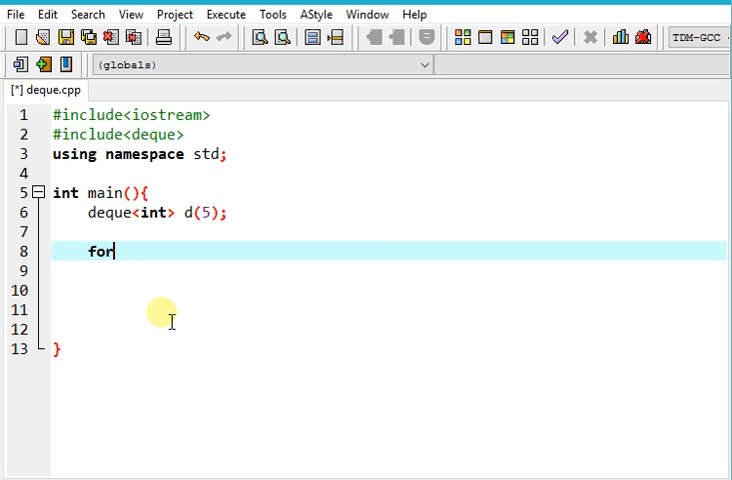
pyautogui.write('(int i=0)')
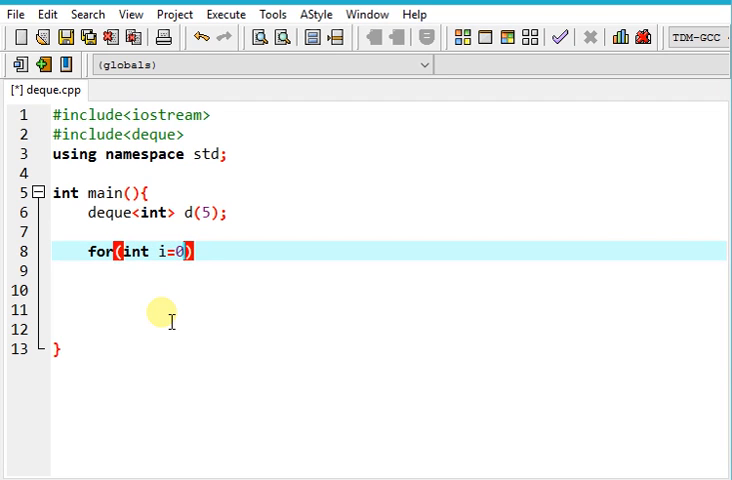
pyautogui.write(';i<')
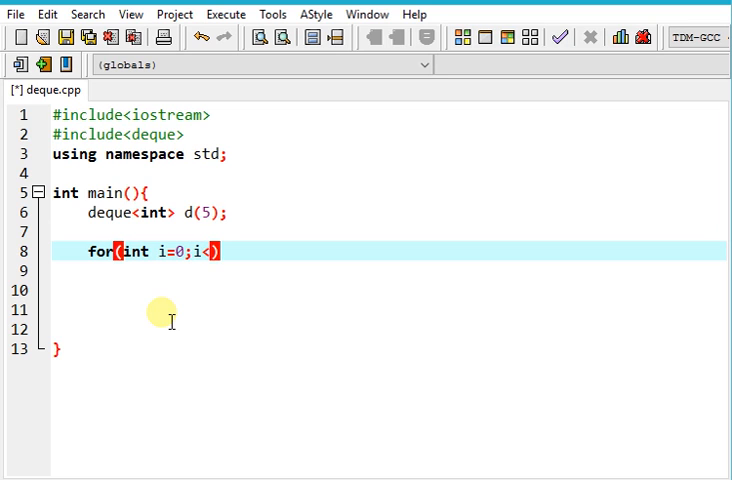
pyautogui.write('5;i++')
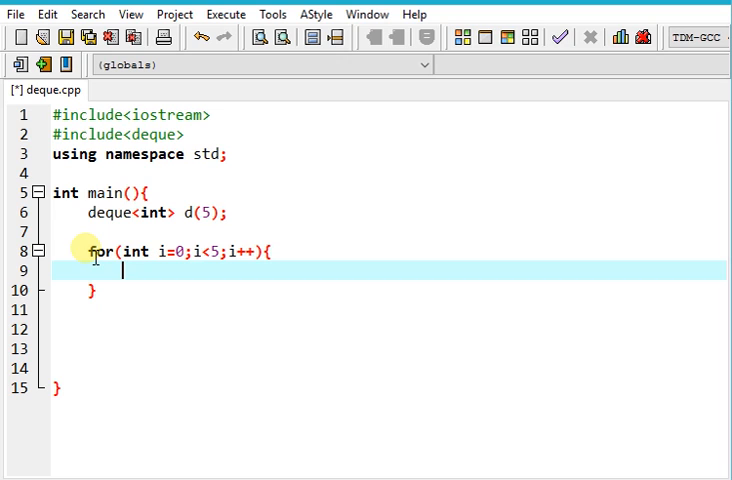
pyautogui.write('d')
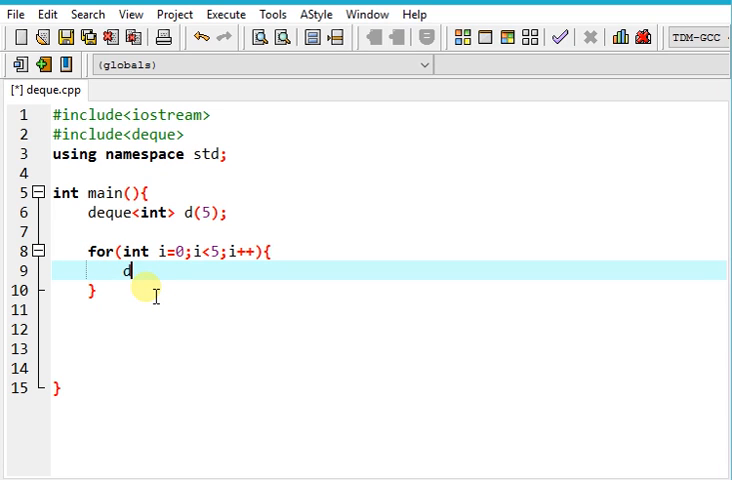
pyautogui.write('[i]=i+')
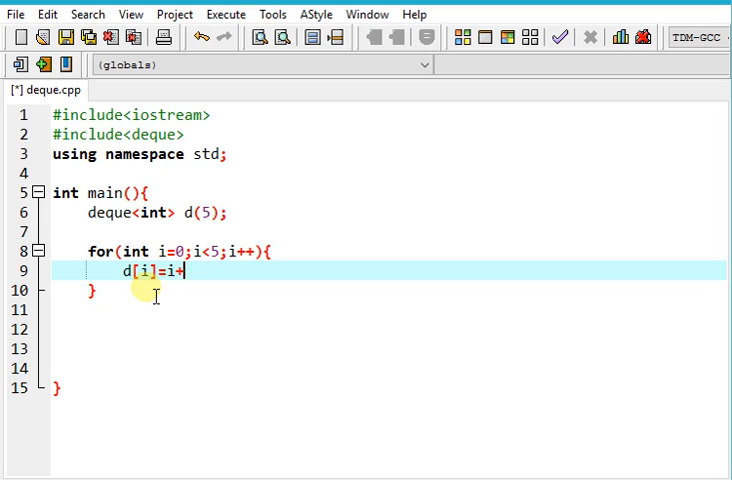
pyautogui.write('1;')
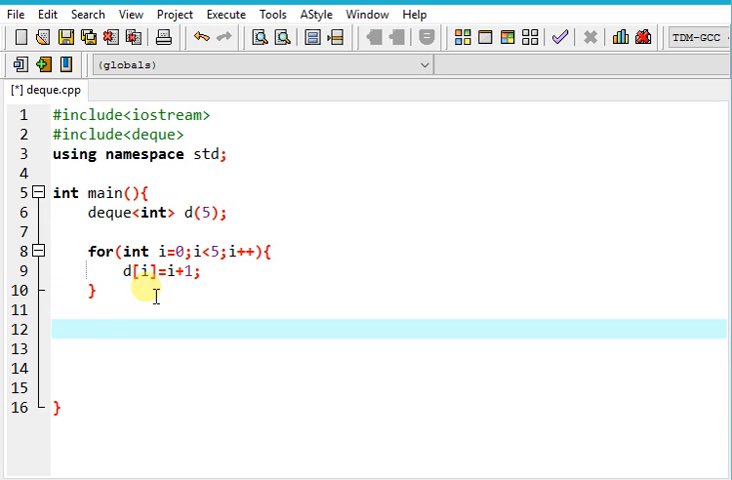
pyautogui.write('d.push_back(0')
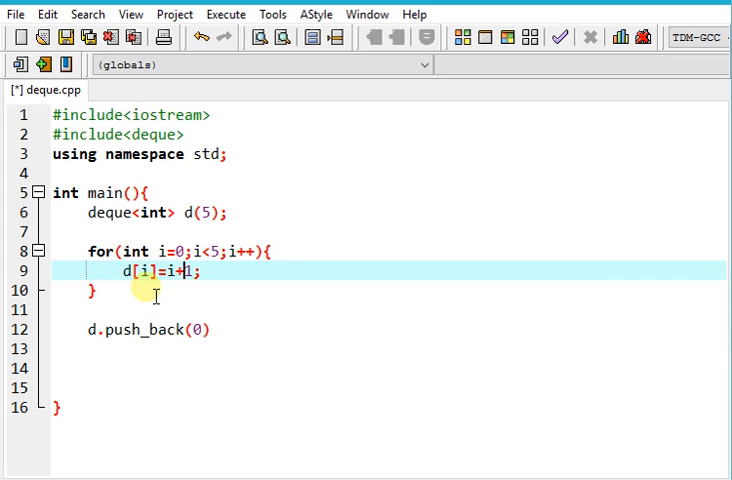
# Step: Finish d.push_back(10); and add d.push_front(0); on the following line
pyautogui.click(158, 329)
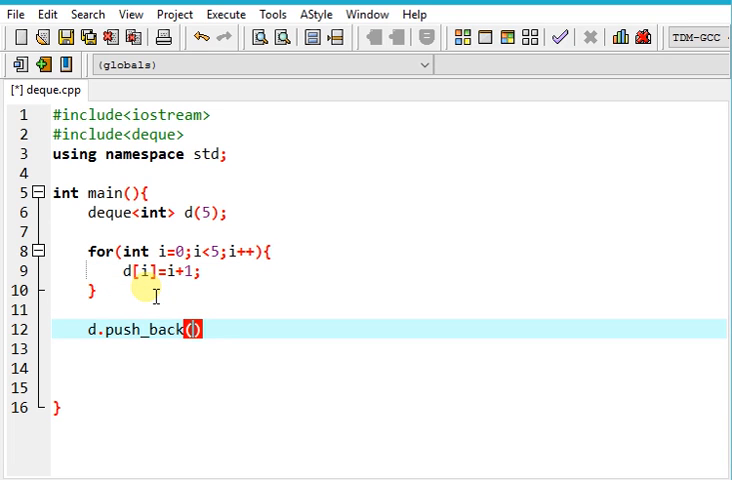
pyautogui.write('10')
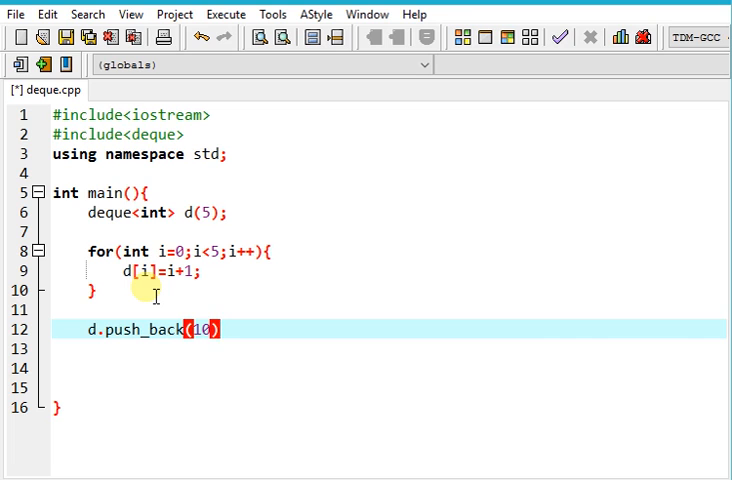
pyautogui.write(';')
pyautogui.press('Return')
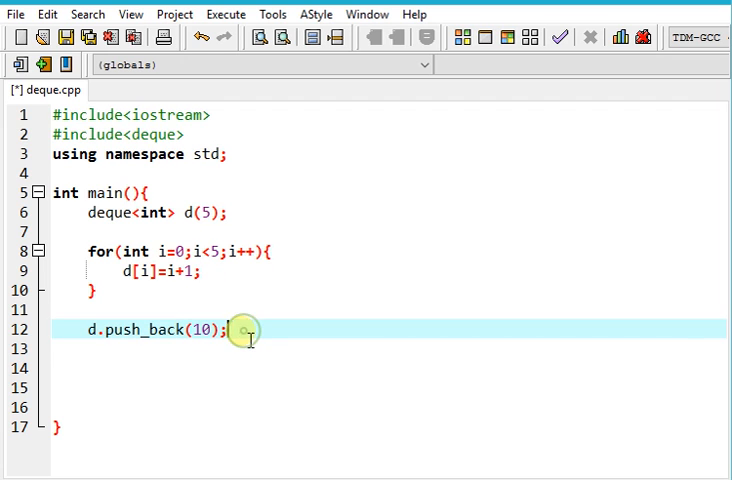
pyautogui.write('d.')
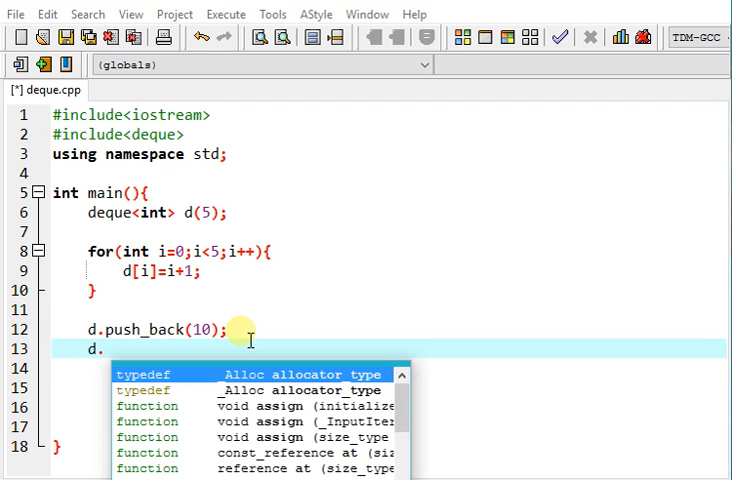
pyautogui.write('push_front(')
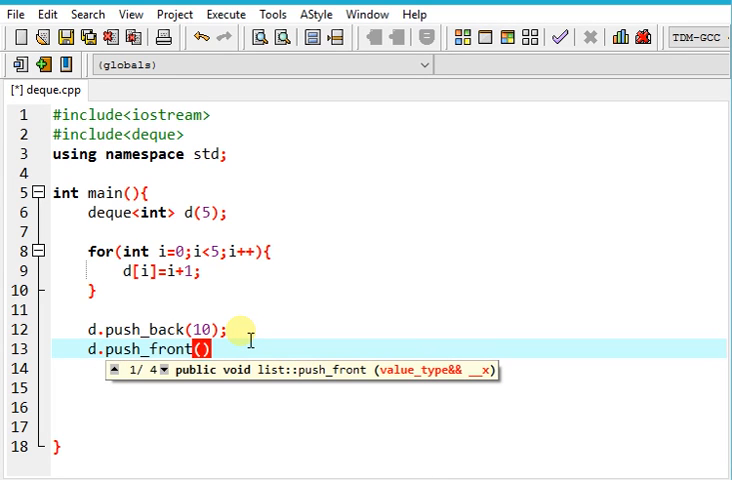
pyautogui.write('0')
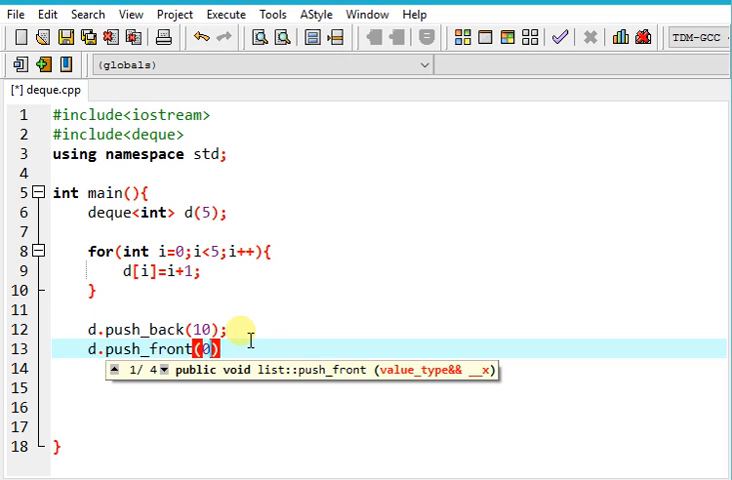
pyautogui.write(';')
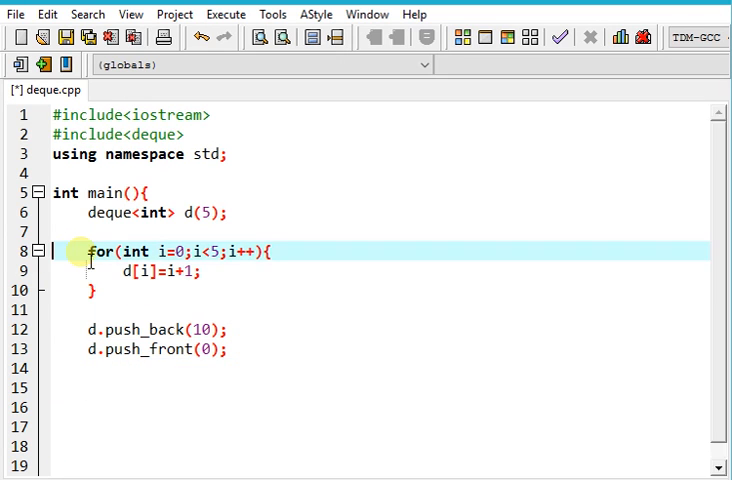
# Step: Add a for loop over i<7 printing cout<<d[i]<<endl, then open the Execute menu
pyautogui.click(100, 407)
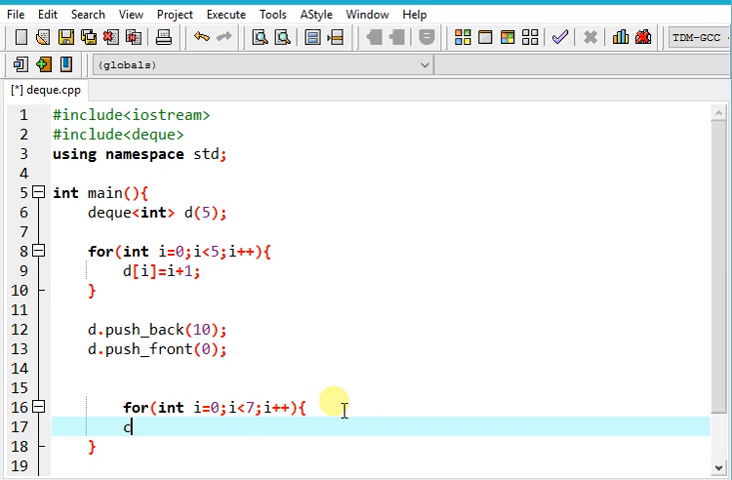
pyautogui.write('out<<d[i]<<end')
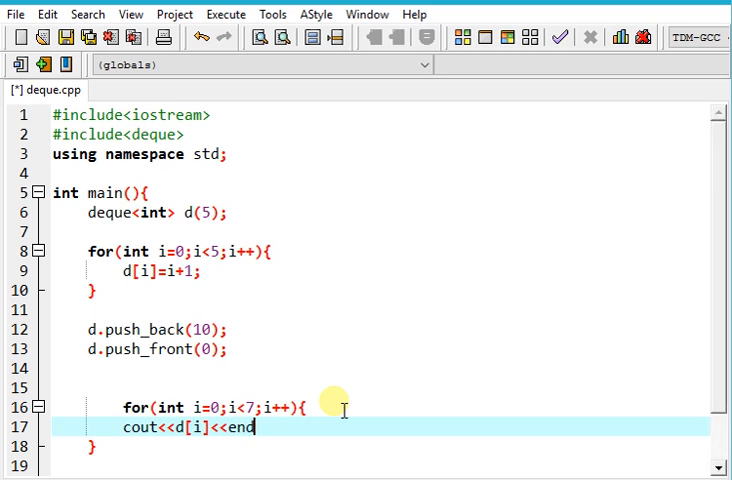
pyautogui.write('l;')
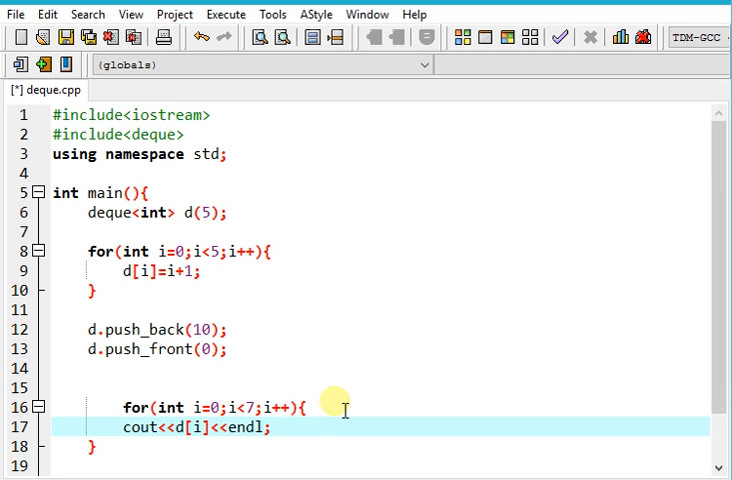
pyautogui.click(226, 14)
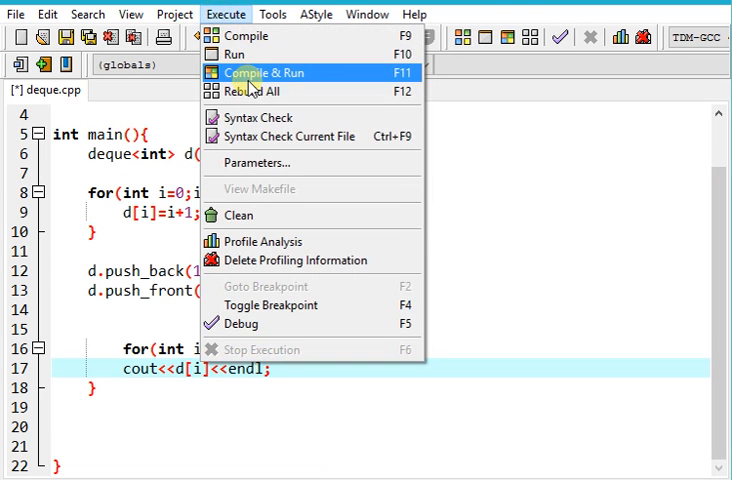
# Step: Compile & Run so the console prints 0, 1, 2, 3, 4, 5 and 10
pyautogui.click(261, 72)
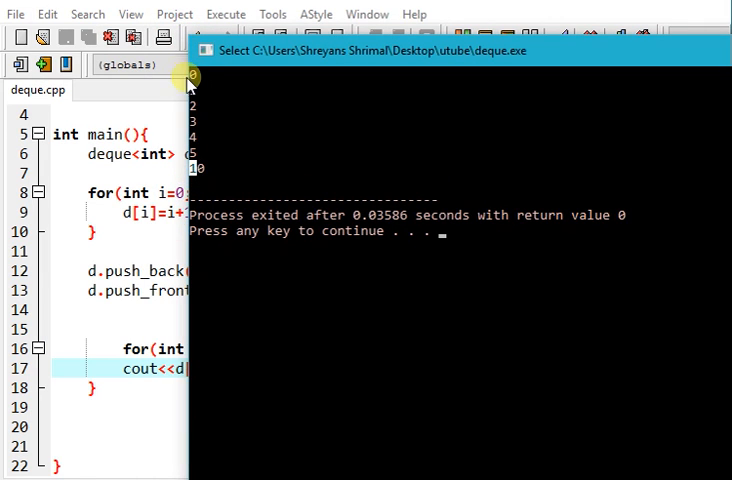
pyautogui.moveTo(225, 100)
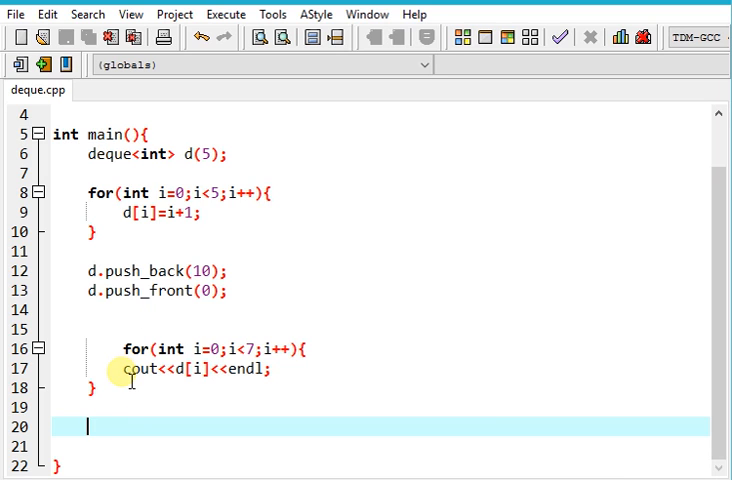
pyautogui.moveTo(240, 430)
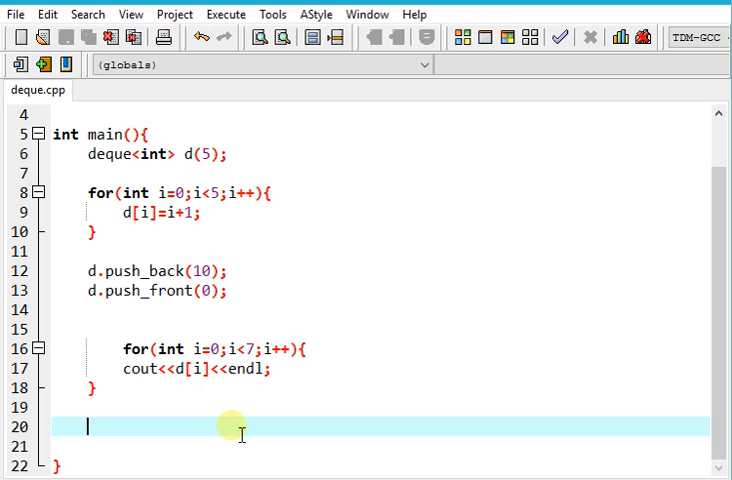
pyautogui.moveTo(232, 426)
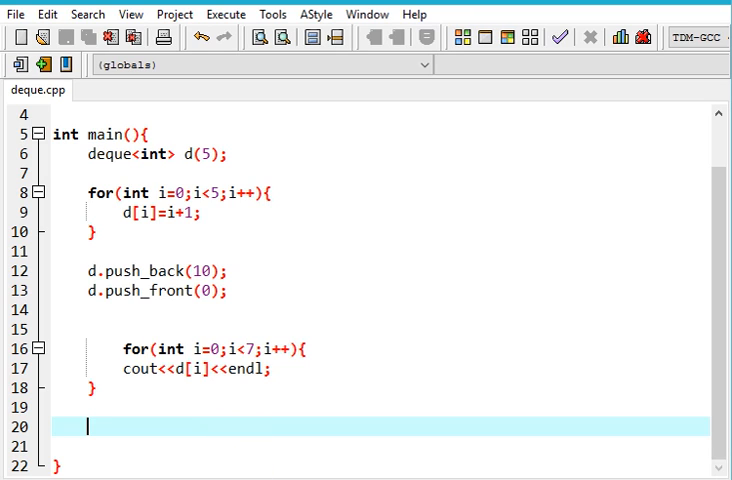